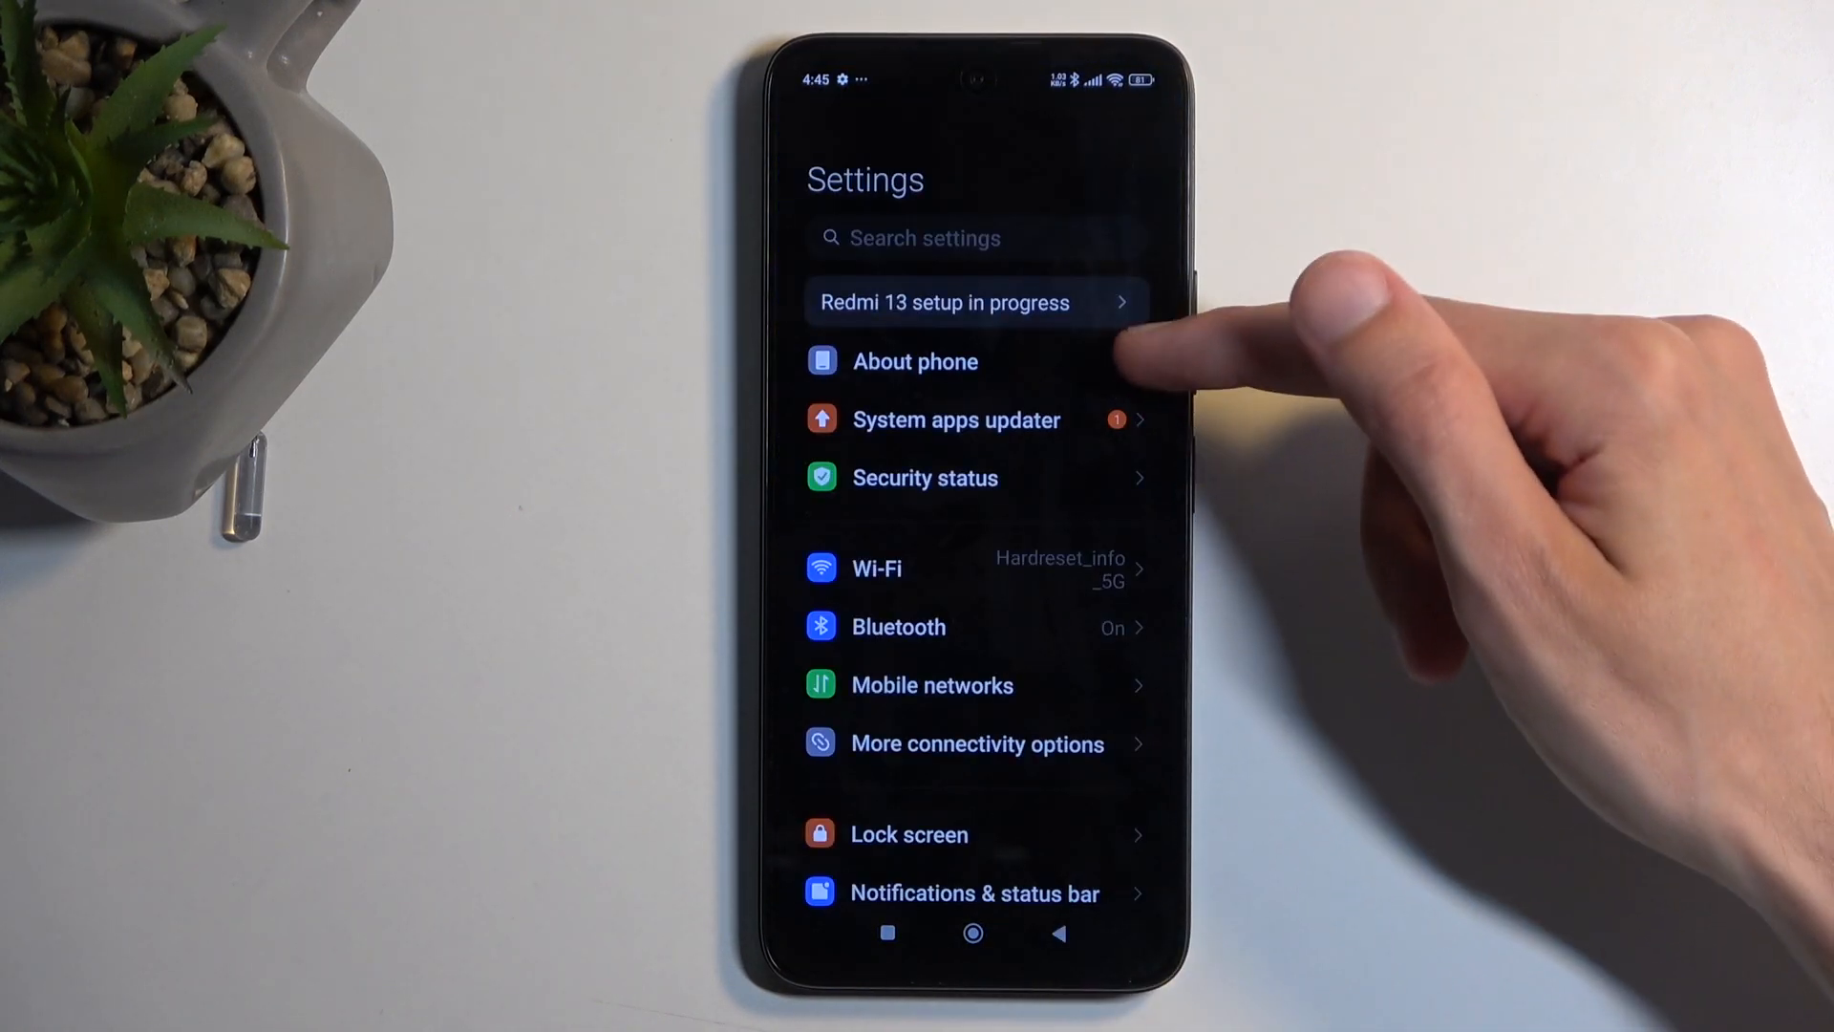
Step: Open About phone showing device name, storage, OS and Android version details
click(915, 361)
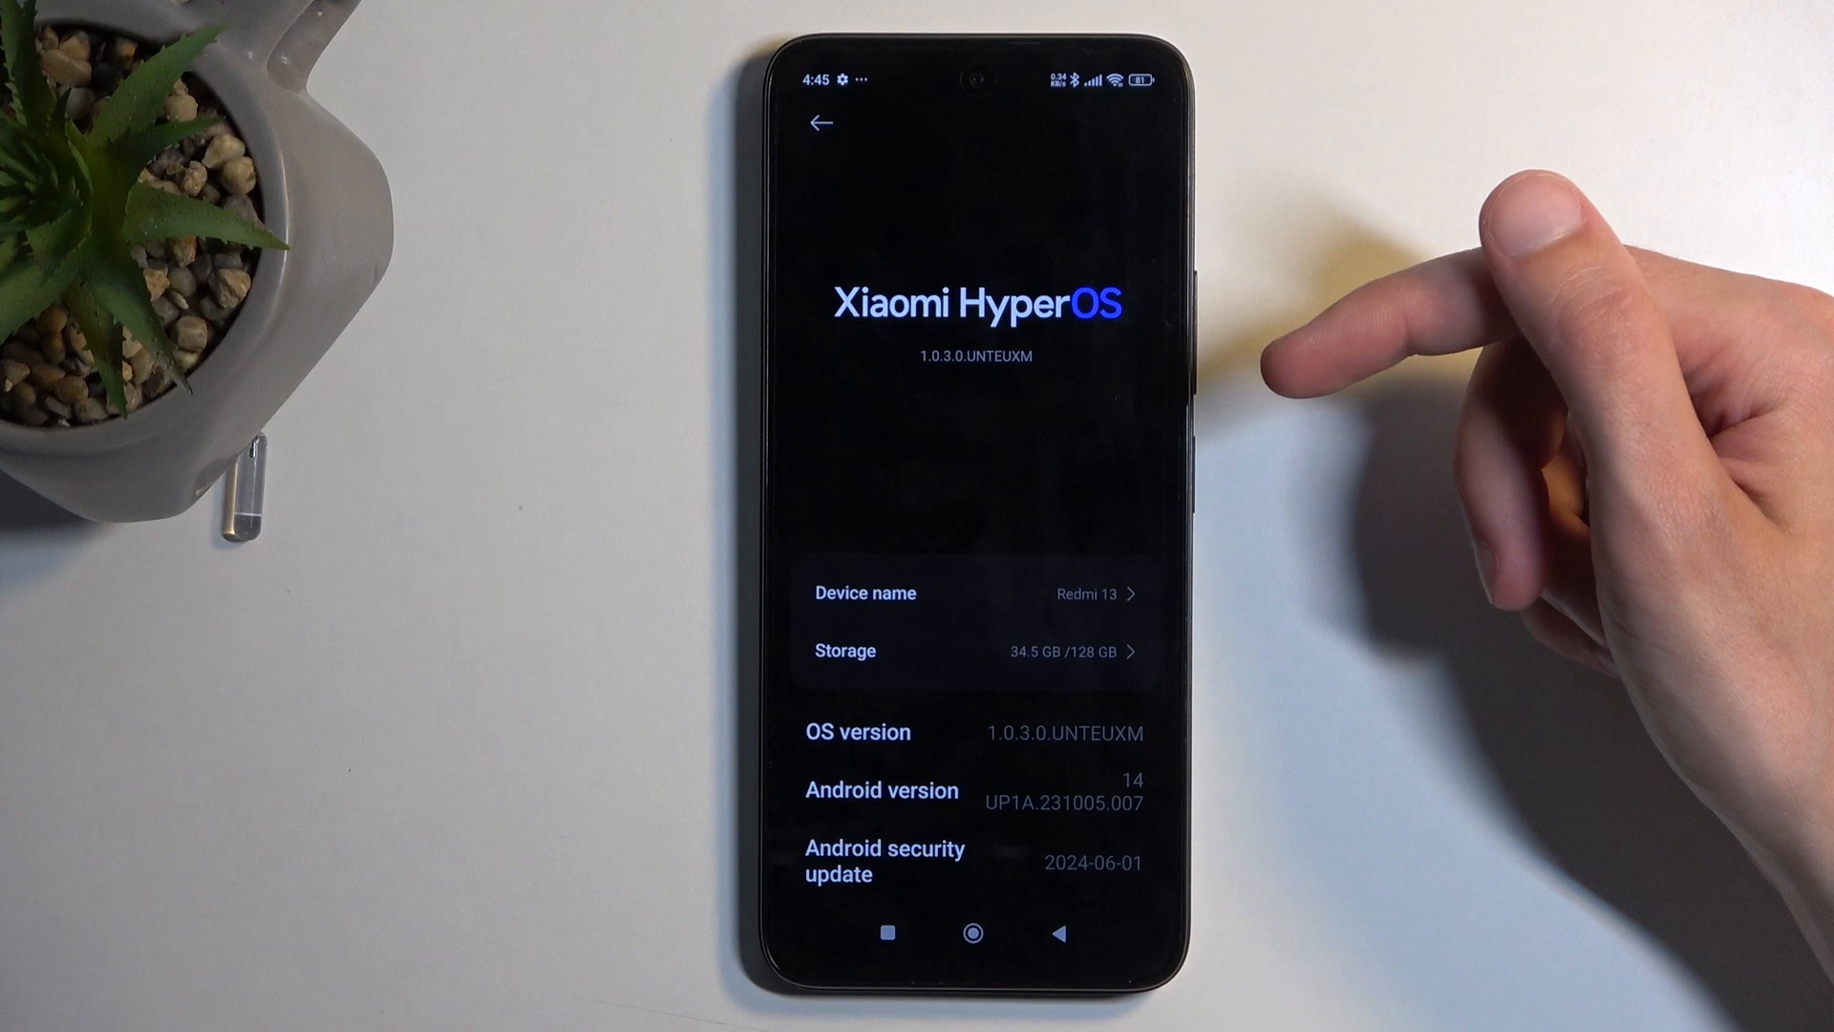
click(970, 649)
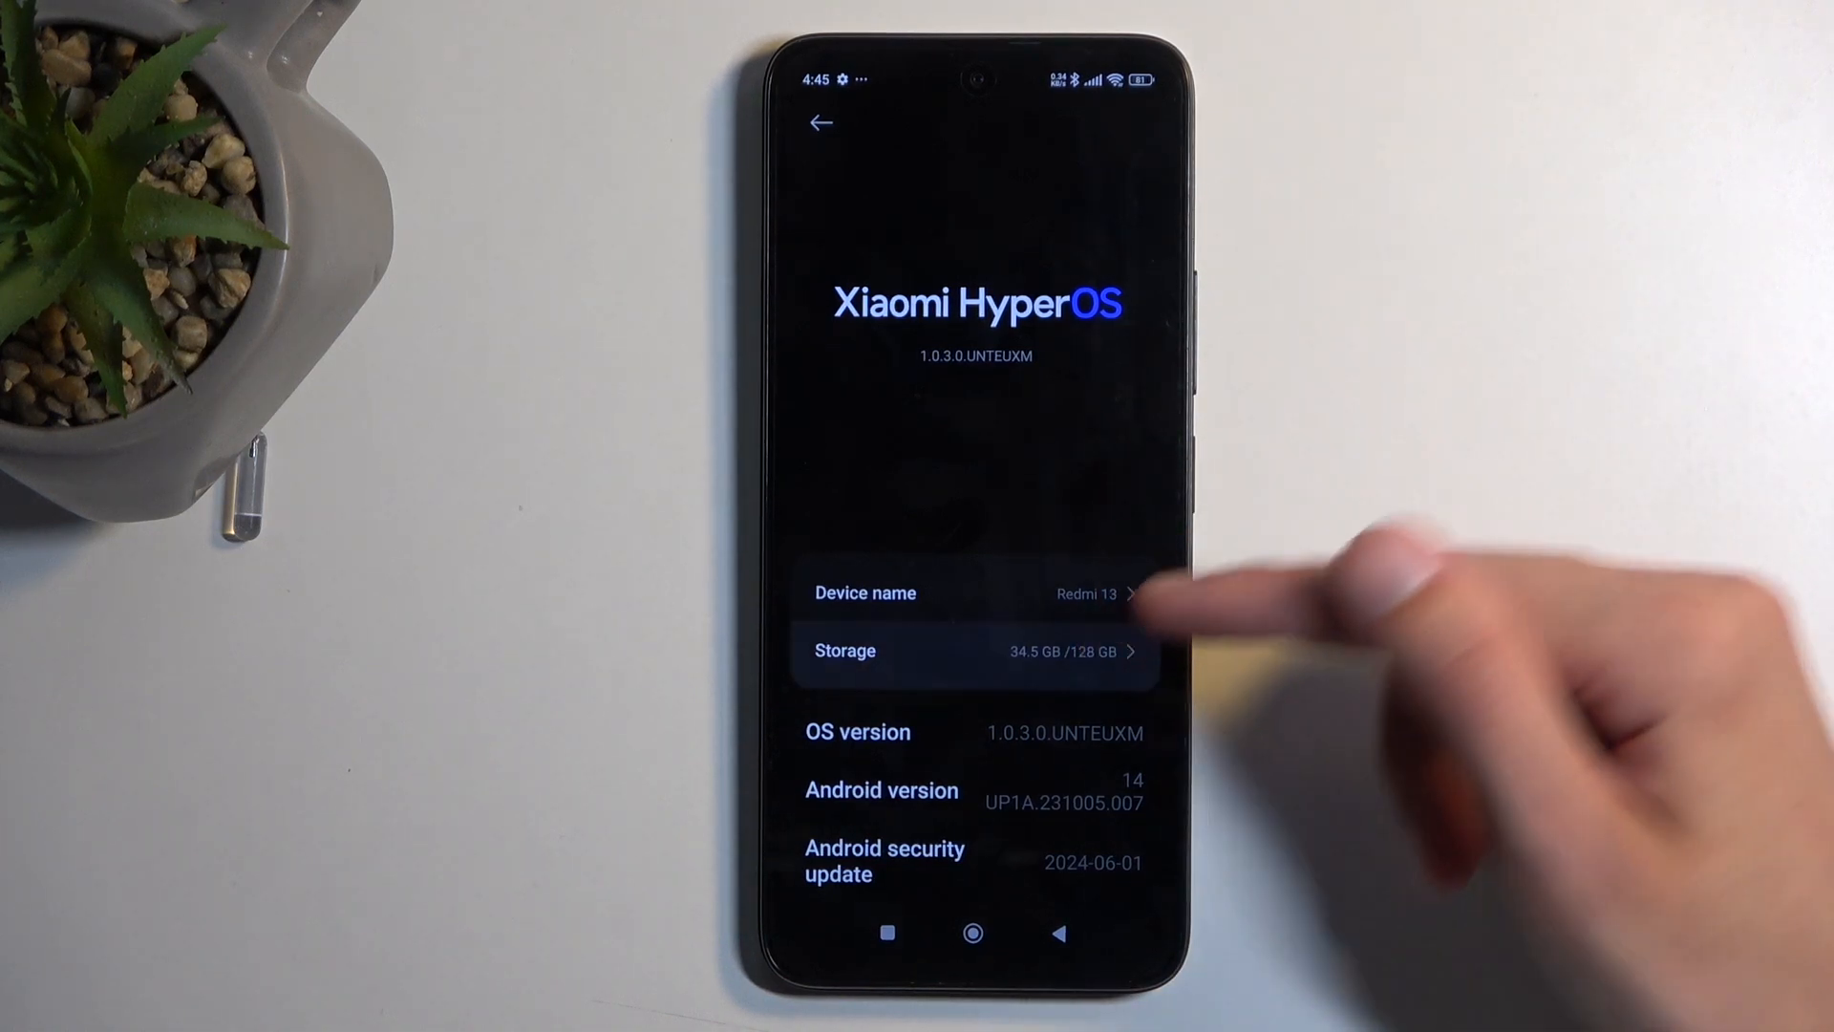
Step: Open Storage space and reveal the Samsung SD card with its unmount and format options
click(970, 649)
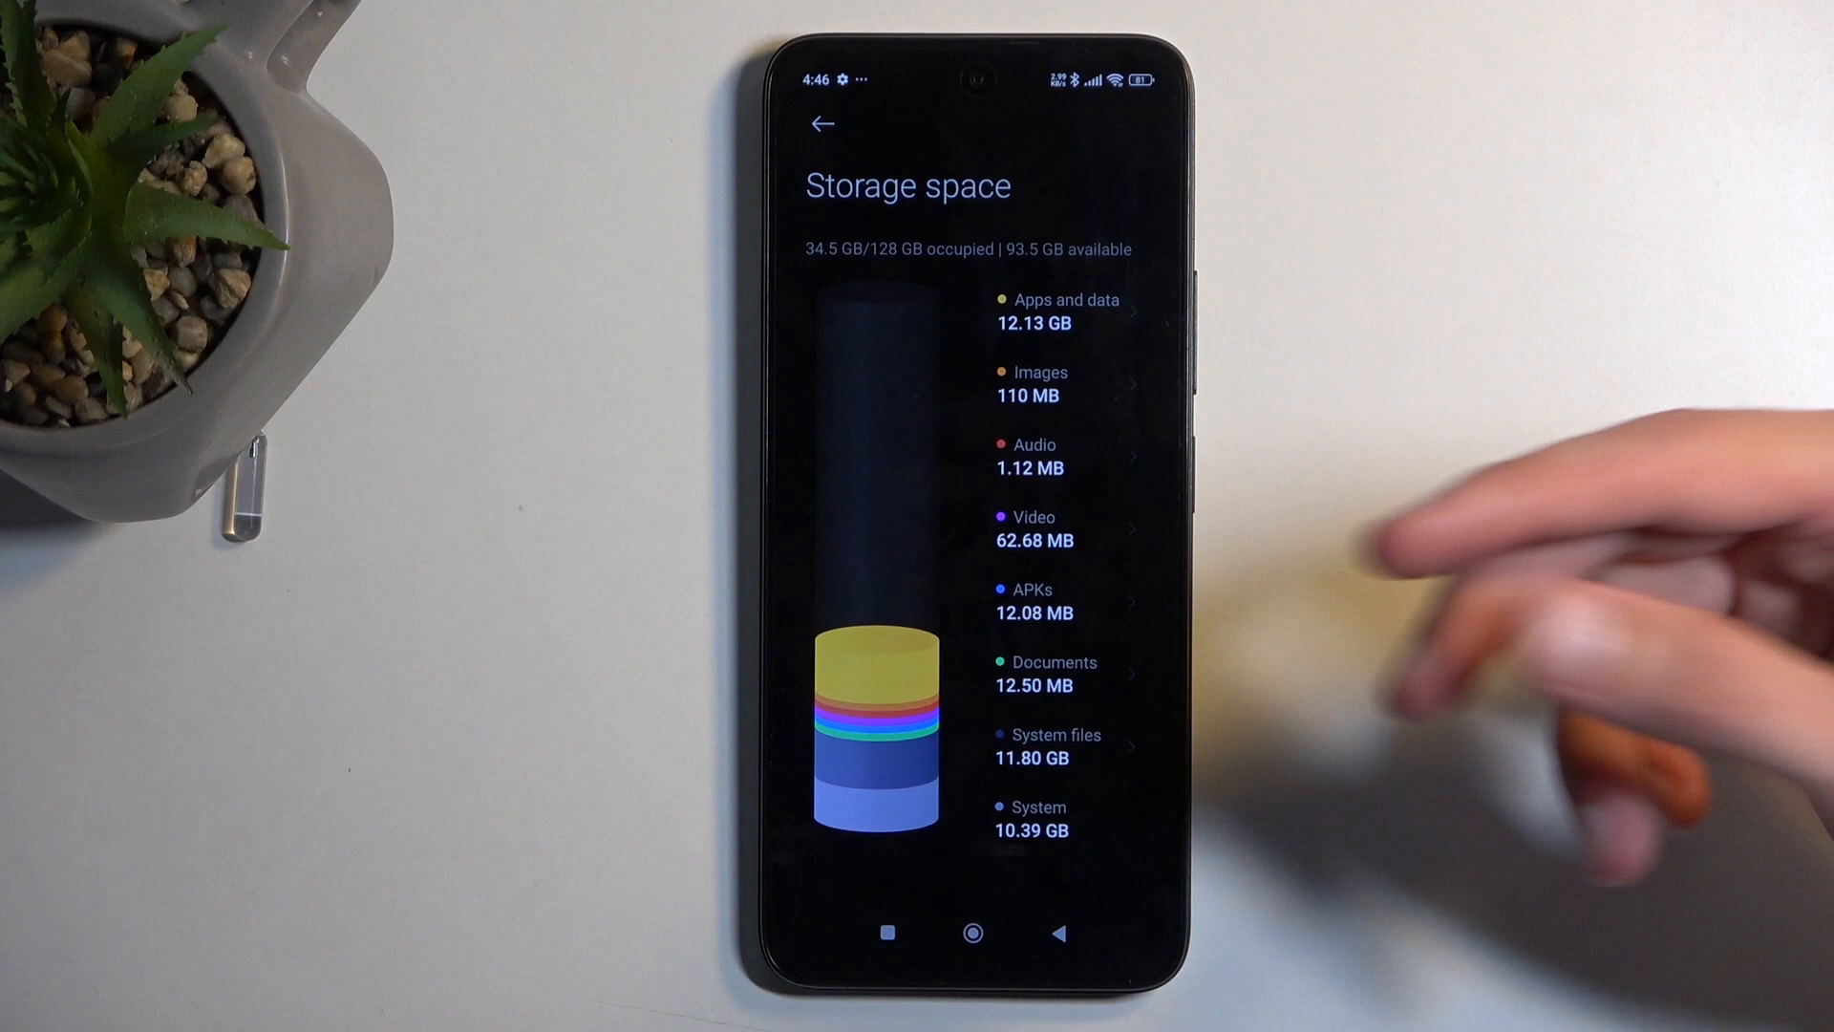
scroll(down, 3)
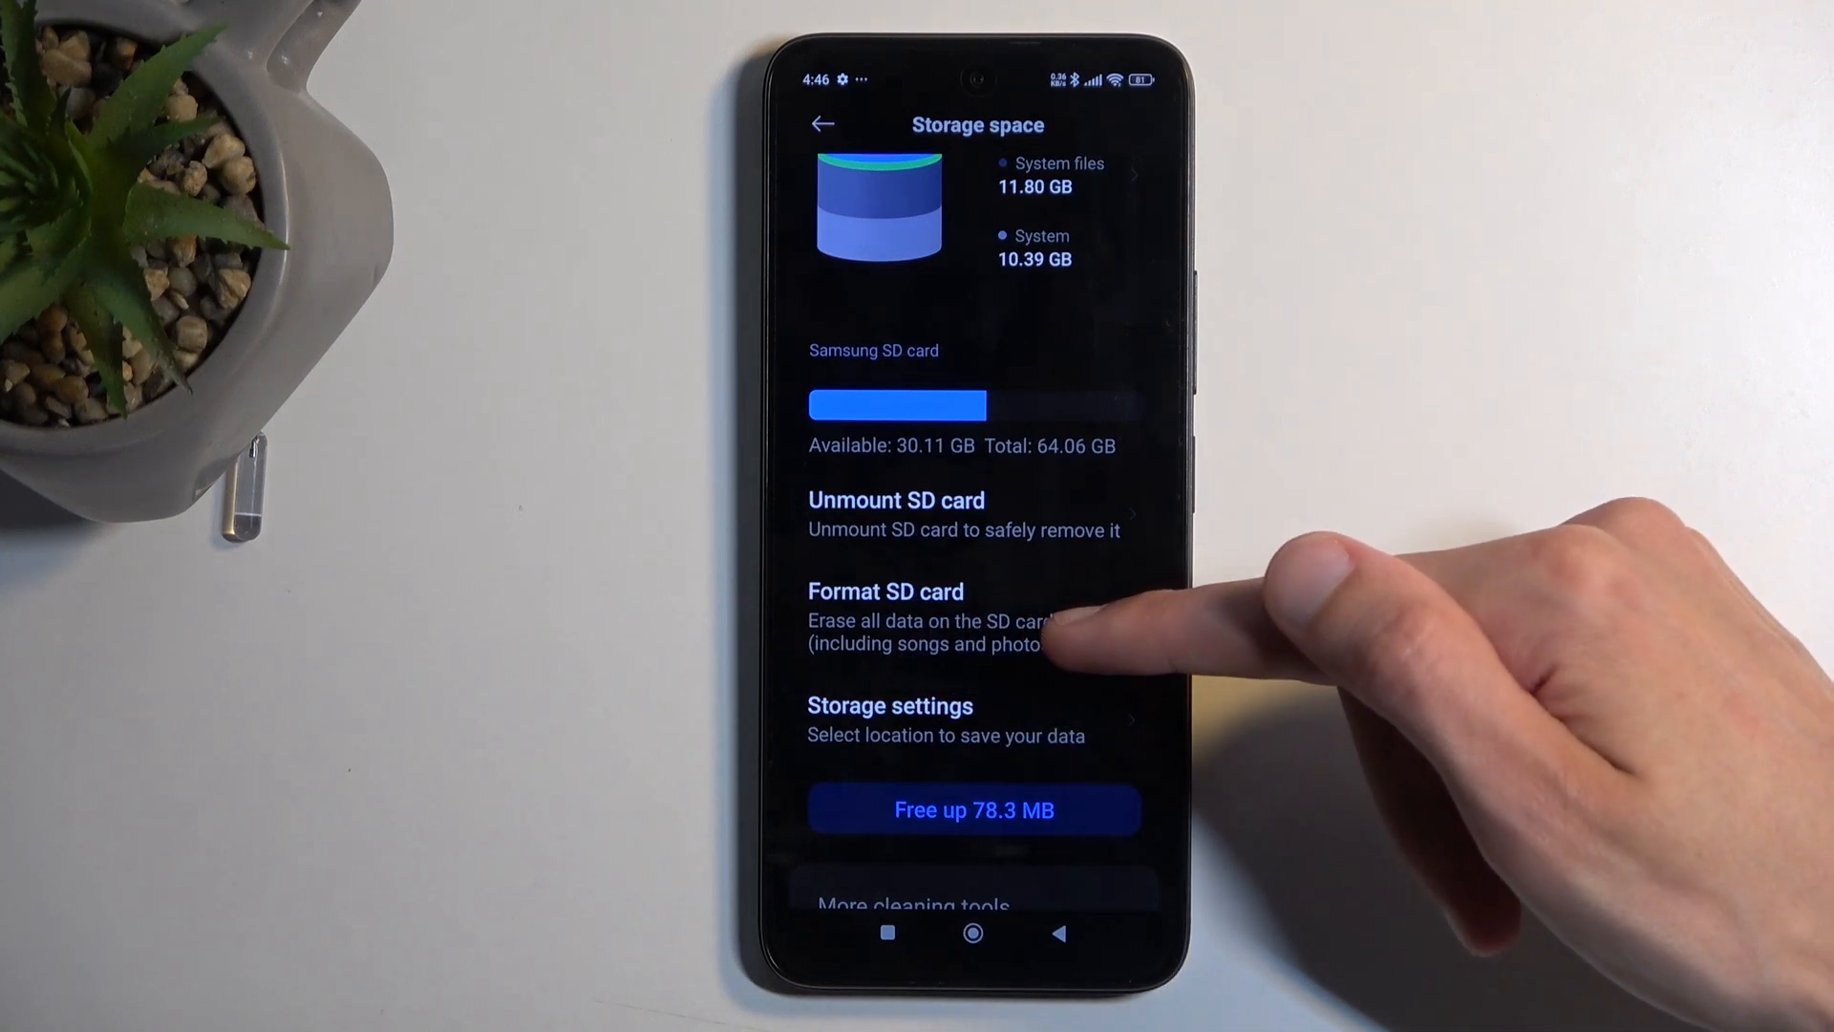
click(884, 590)
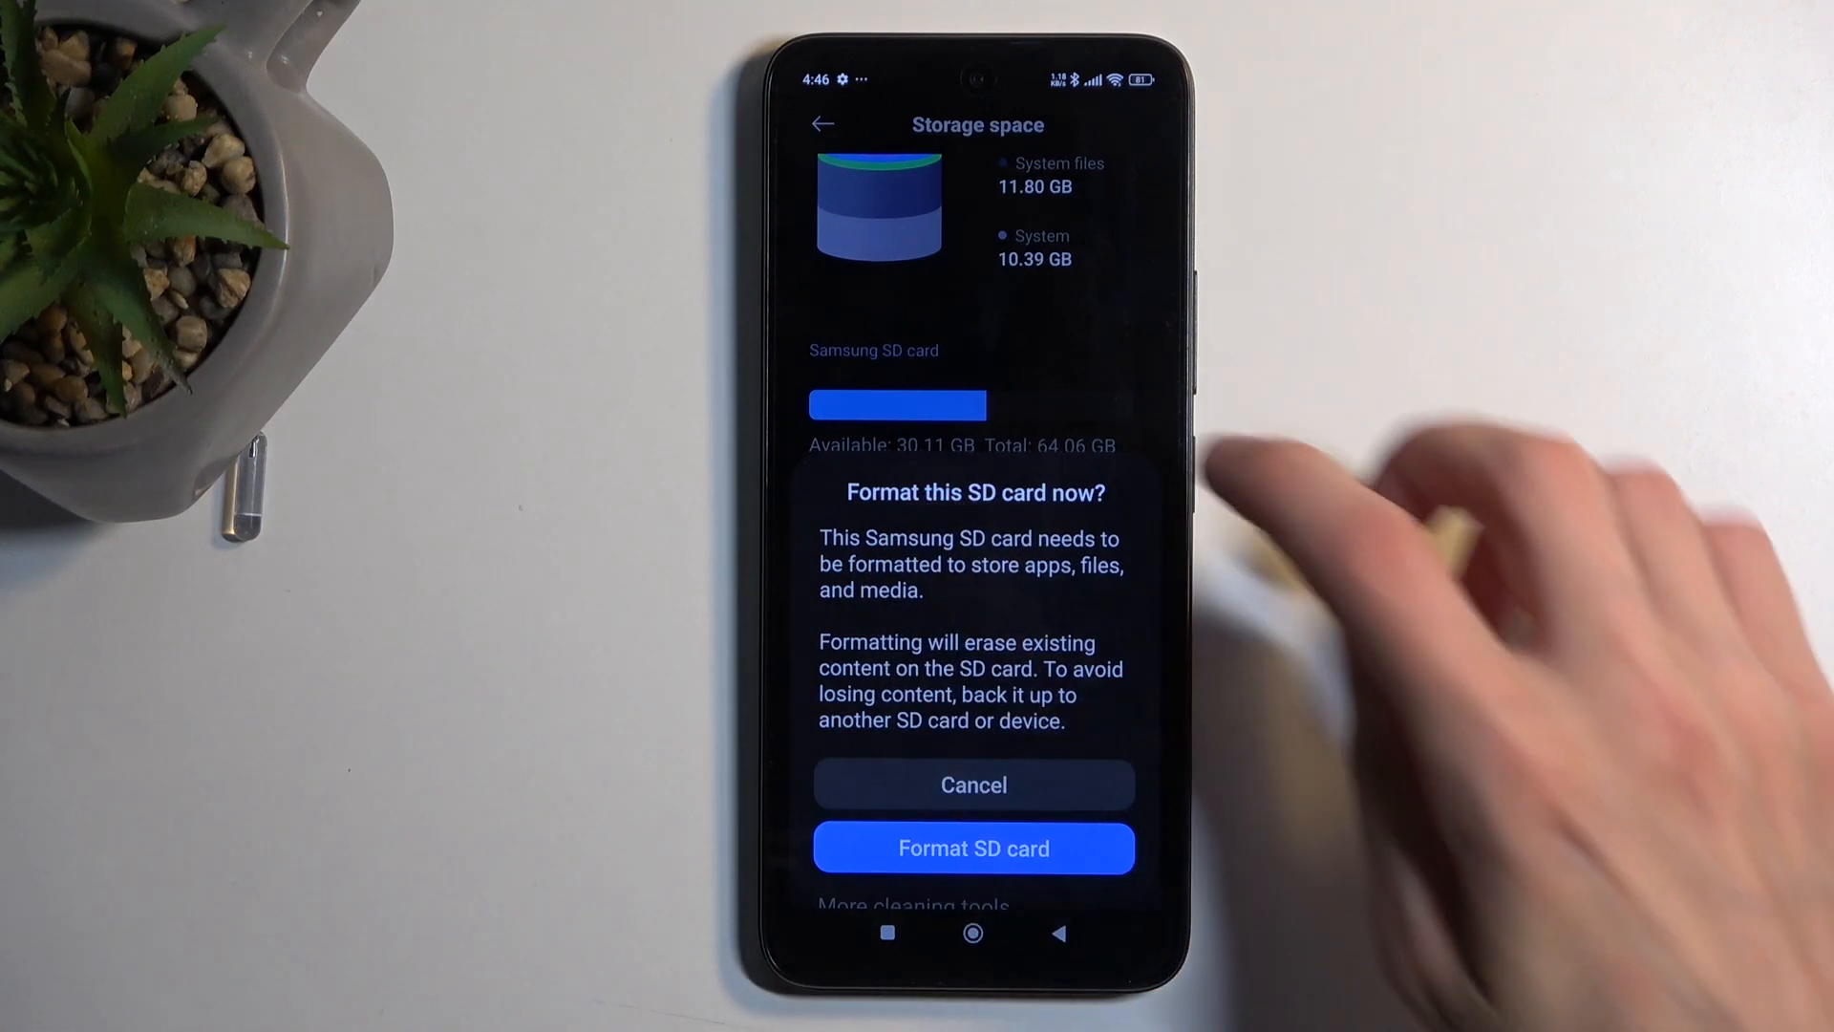
click(972, 786)
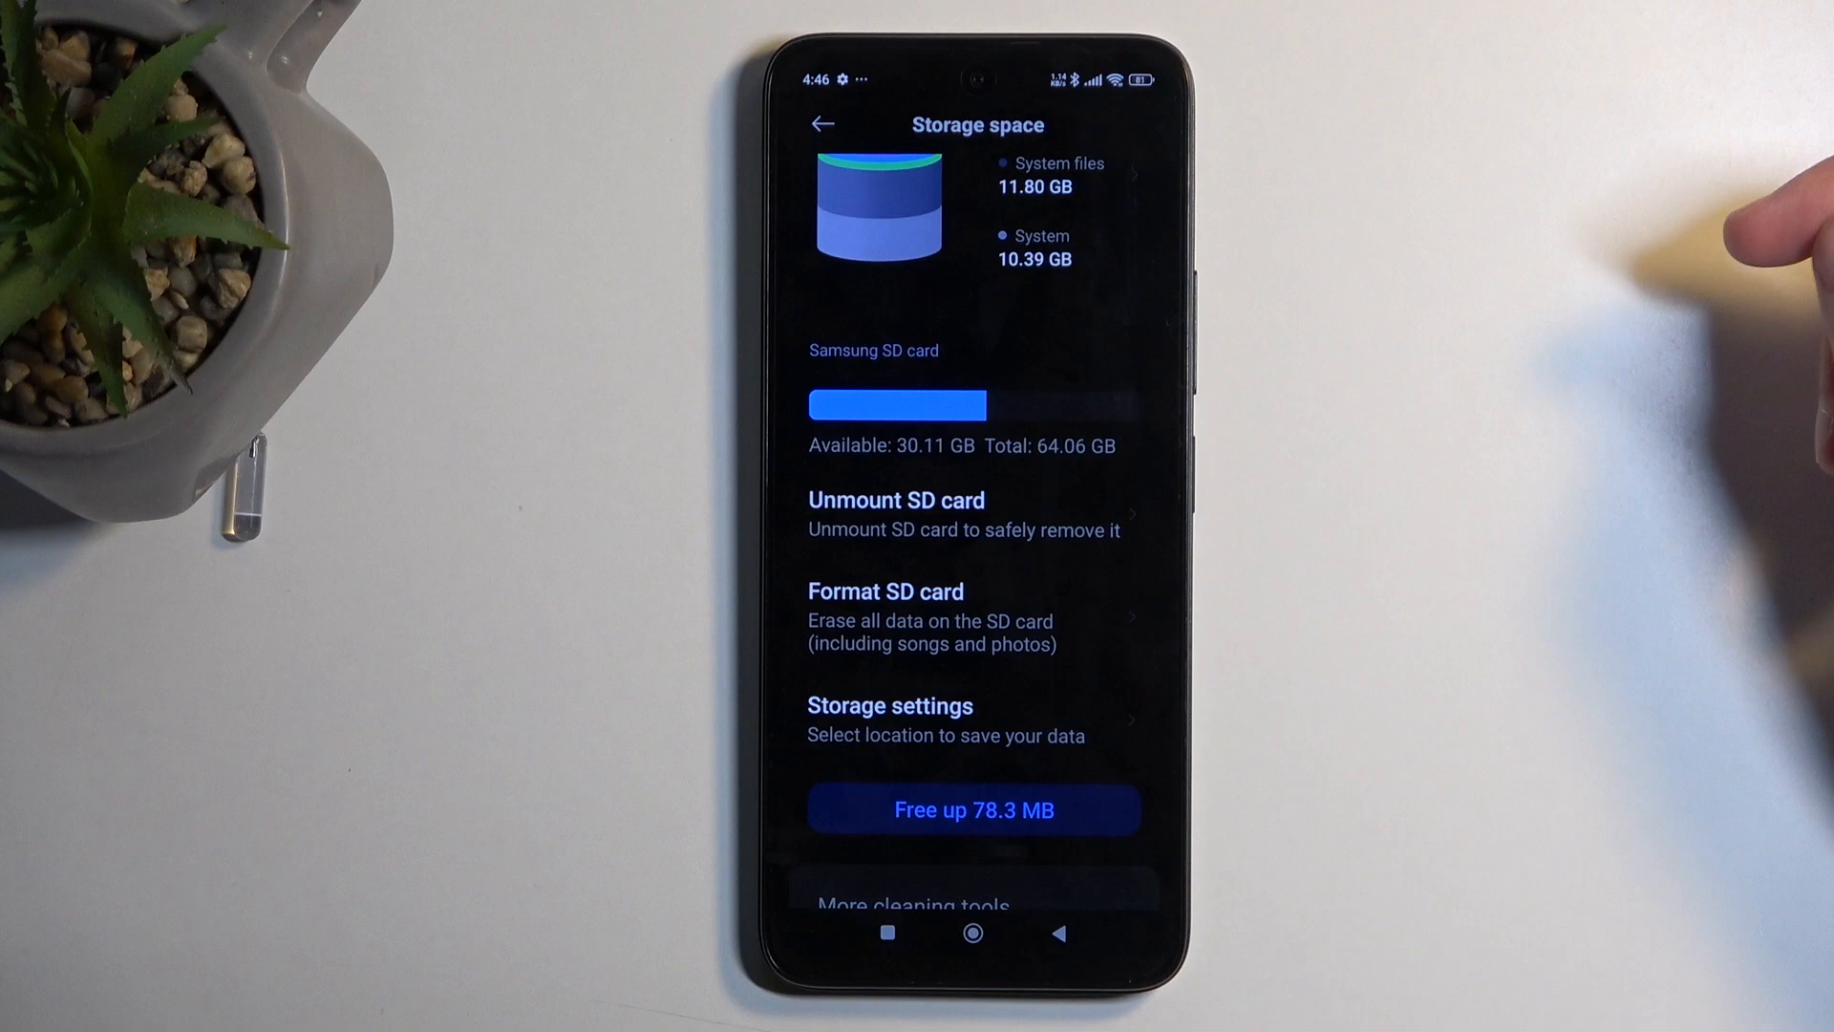